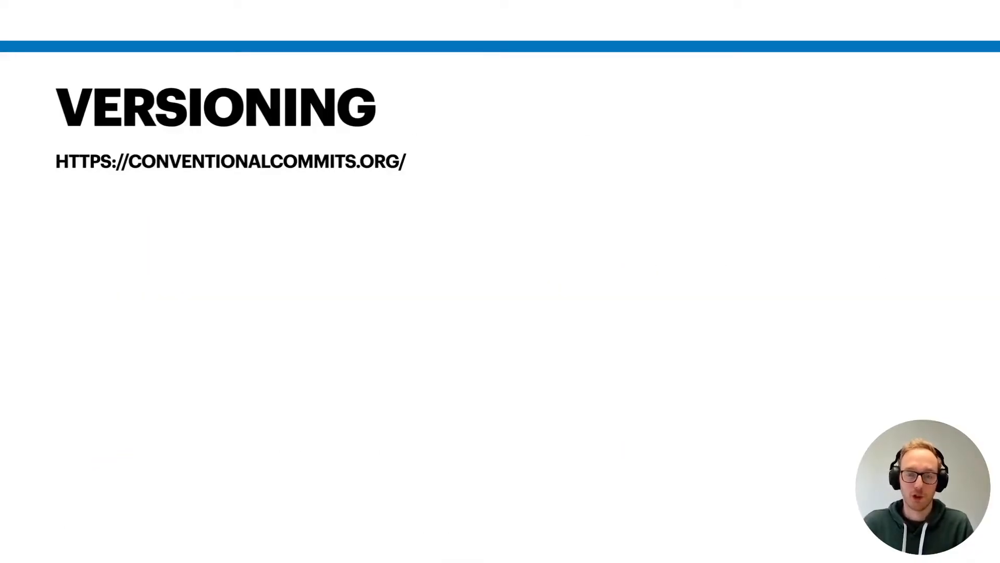
key(Right)
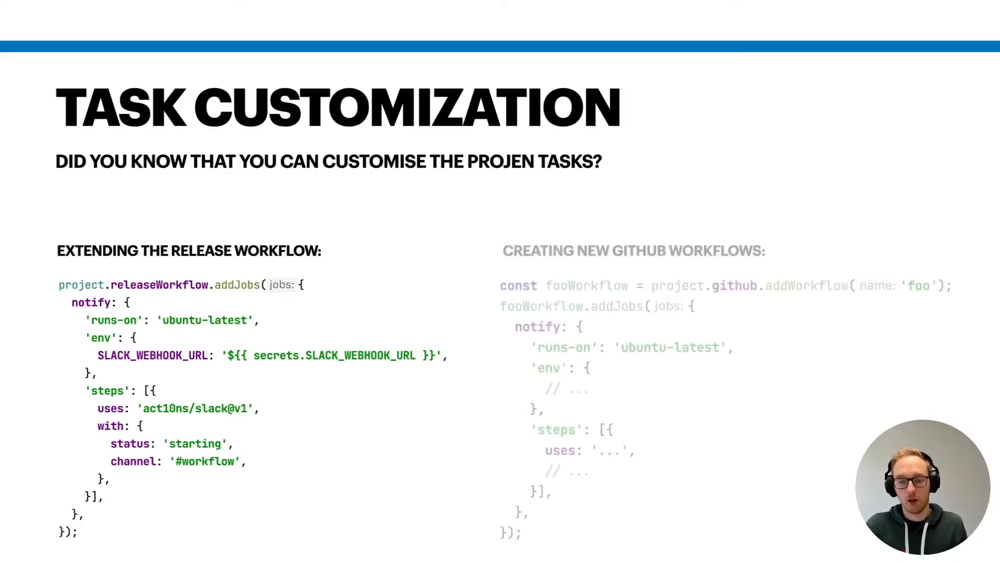
key(Right)
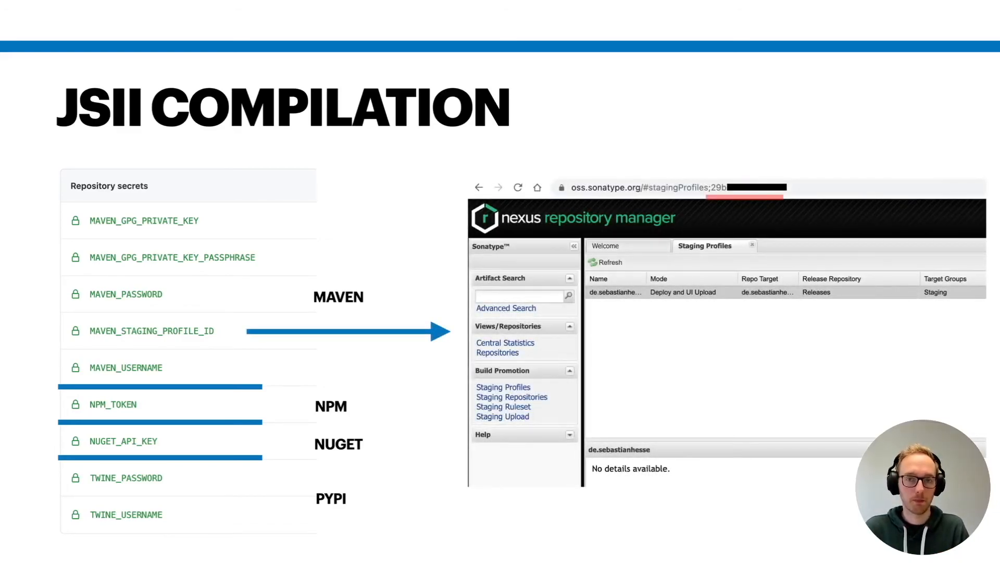